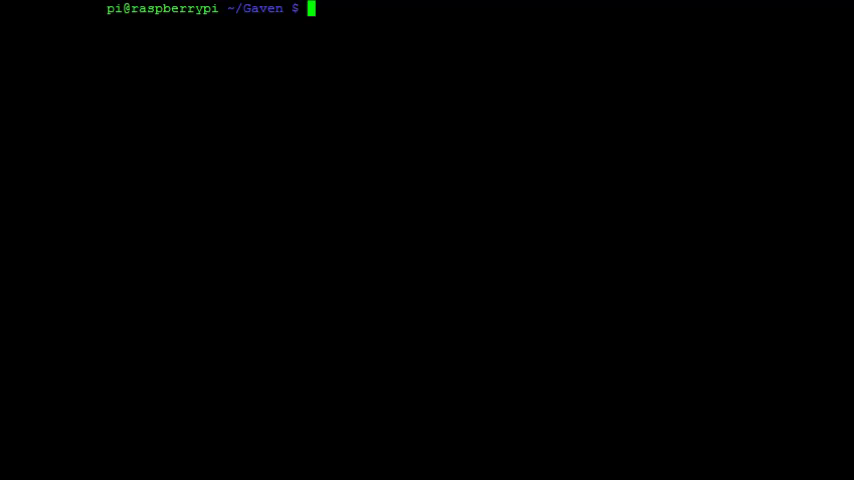
Step: Launch nano on a new ledmatrix.py file from the terminal prompt
text(nano ledmatrix.py)
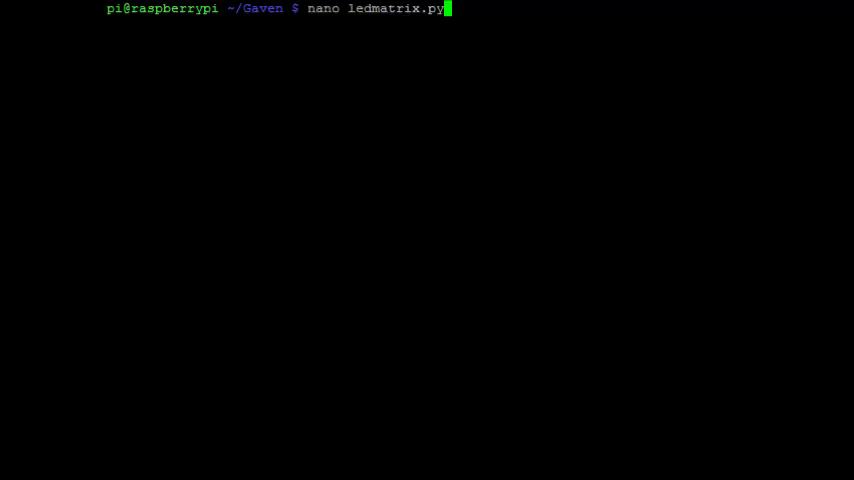
key(Return)
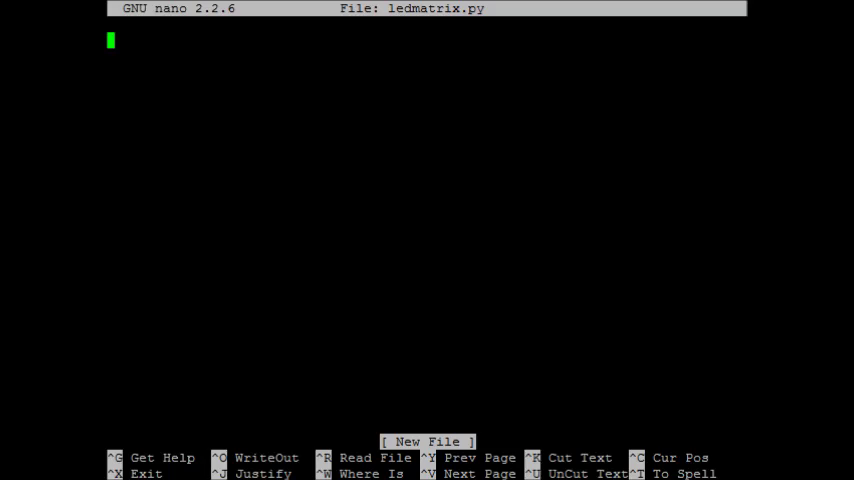
Step: Import RPi.GPIO as GPIO at the top of the script
text(import RPi.GPIO as GPIO)
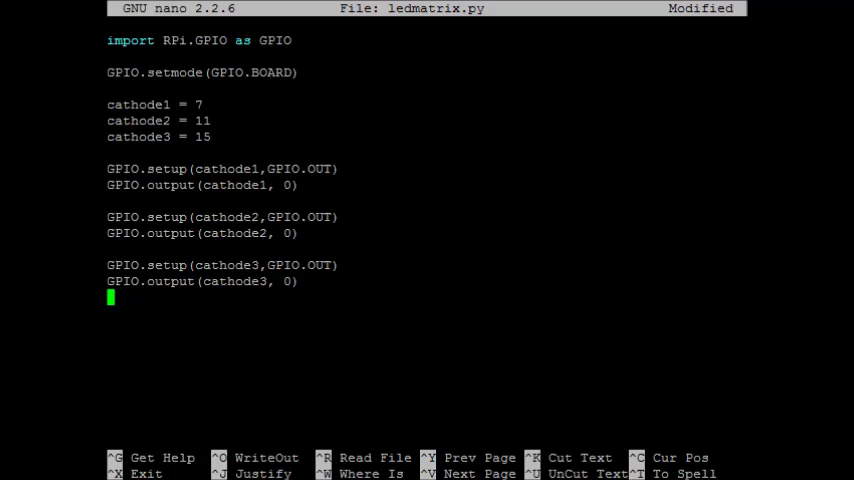
mouse_move(408, 360)
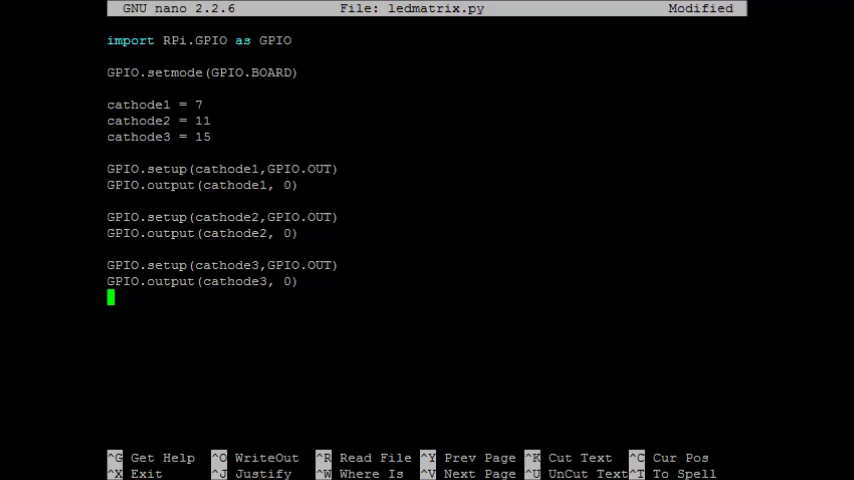
Step: Define cathodes = [7,11,15] as a single list replacing the three variables
text(cathodes = [7,11,15])
click(204, 280)
text(s[2])
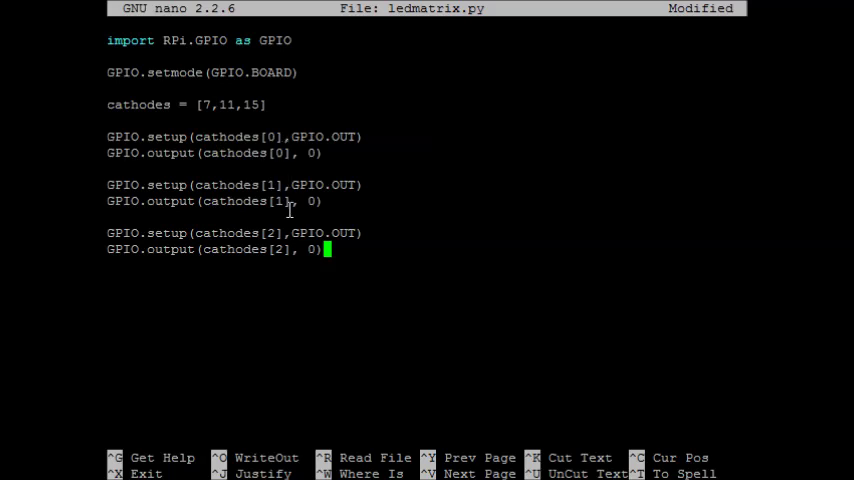
mouse_move(276, 152)
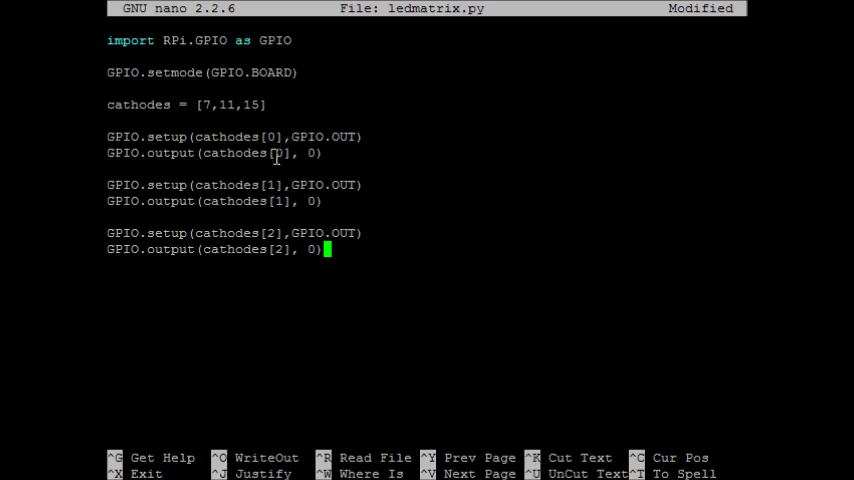
mouse_move(280, 288)
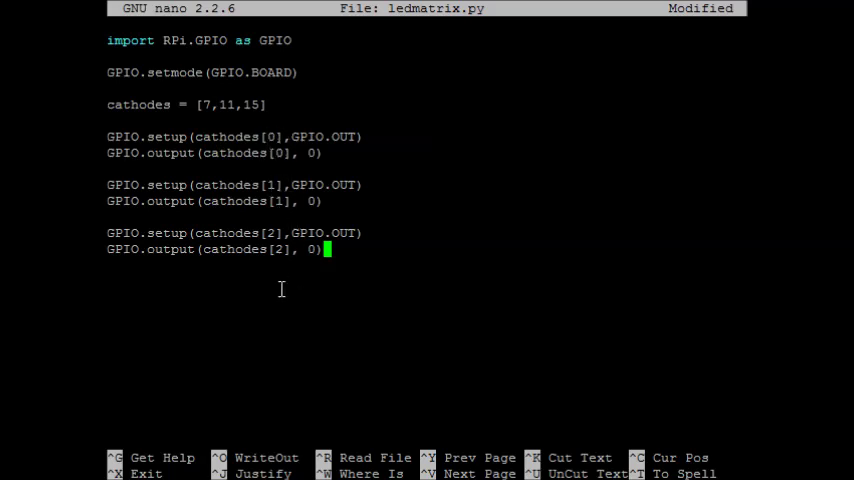
mouse_move(196, 168)
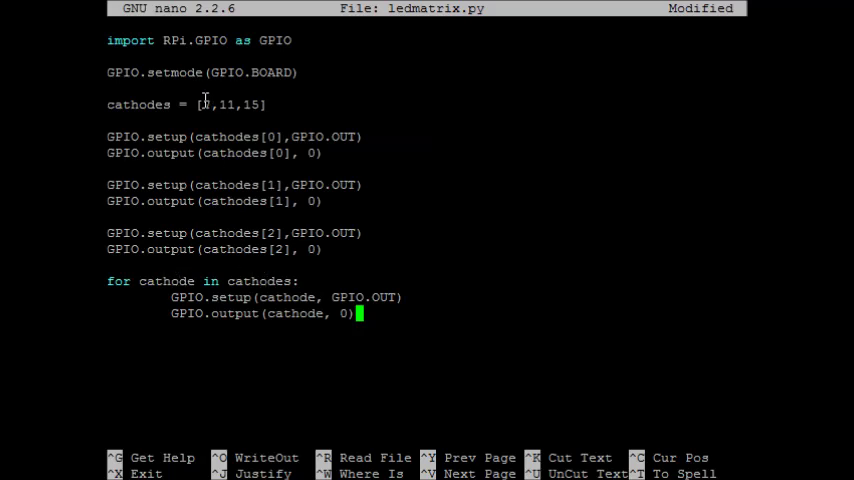
Step: Edit the cathode lines so only the for loop sets pins 7, 11, 15 as low outputs
text(7)
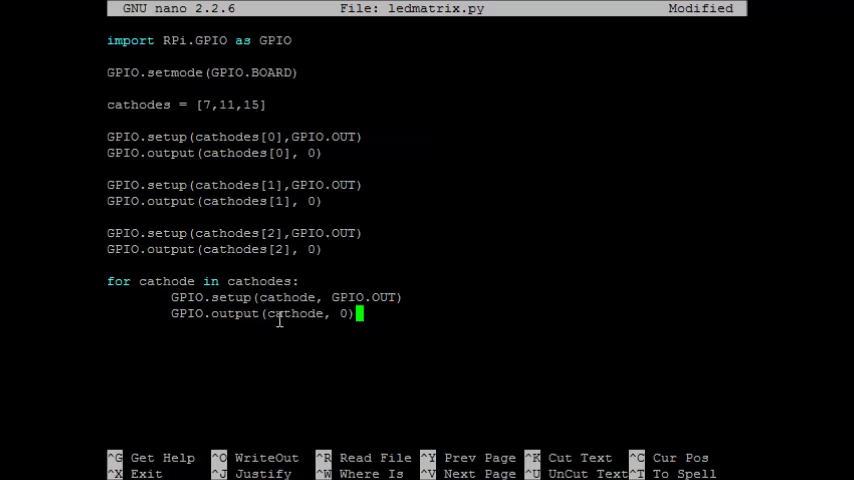
mouse_move(228, 272)
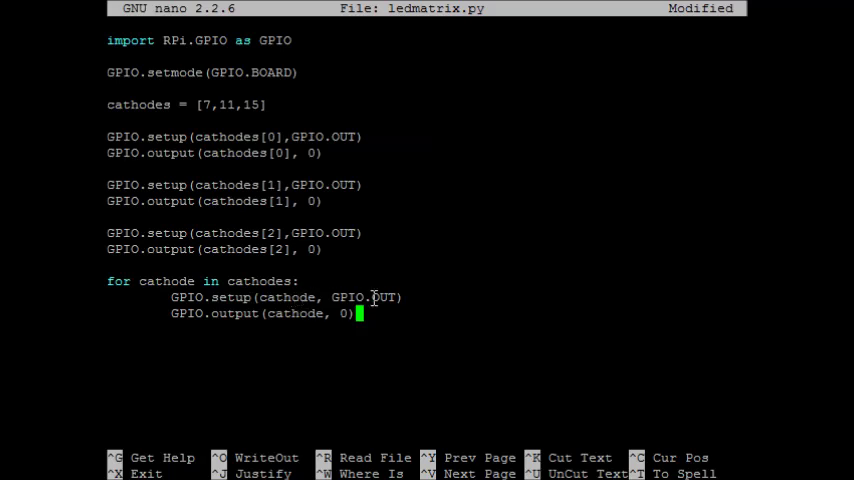
mouse_move(260, 320)
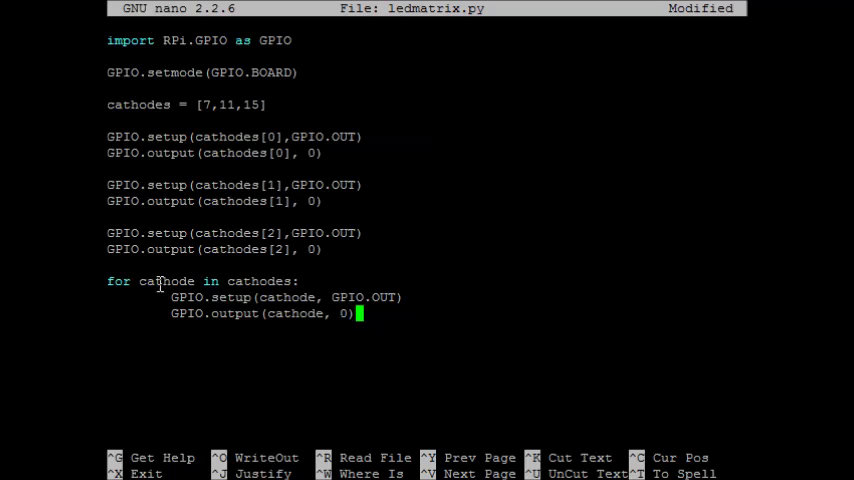
mouse_move(250, 280)
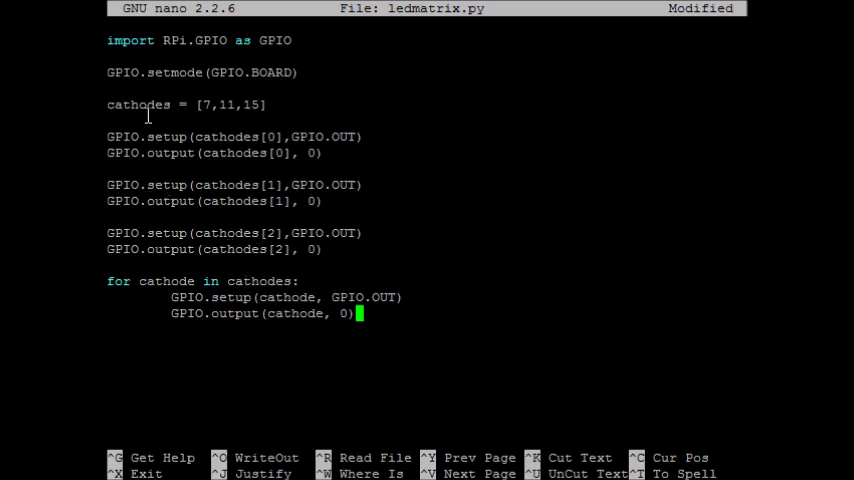
mouse_move(244, 258)
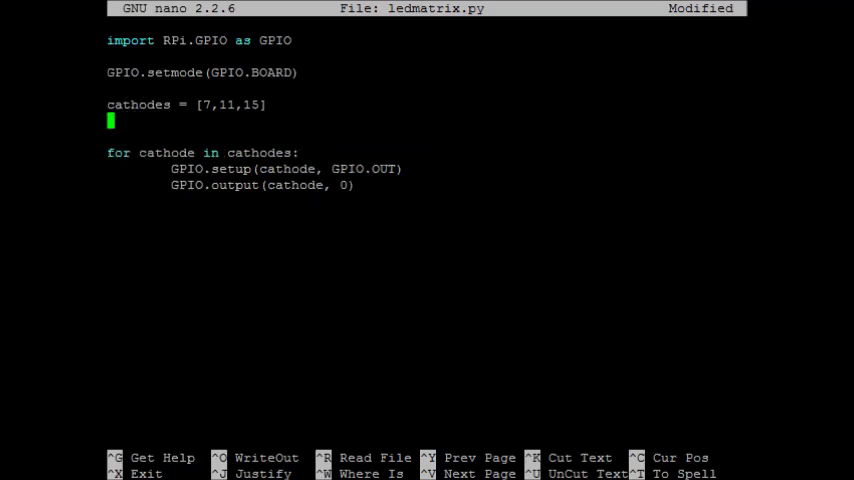
Step: Add anodes = [12,16,22] with its output loop and write GPIO.output(anodes[0],1)
text(anode = [12,16,22)
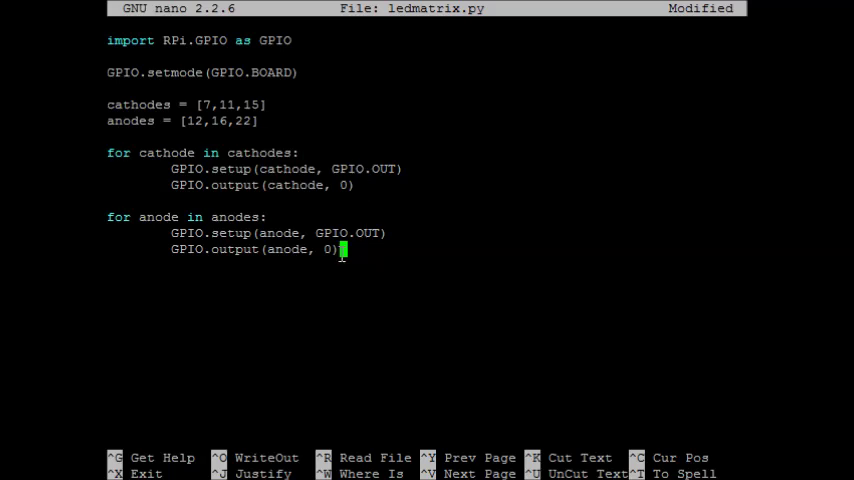
mouse_move(192, 216)
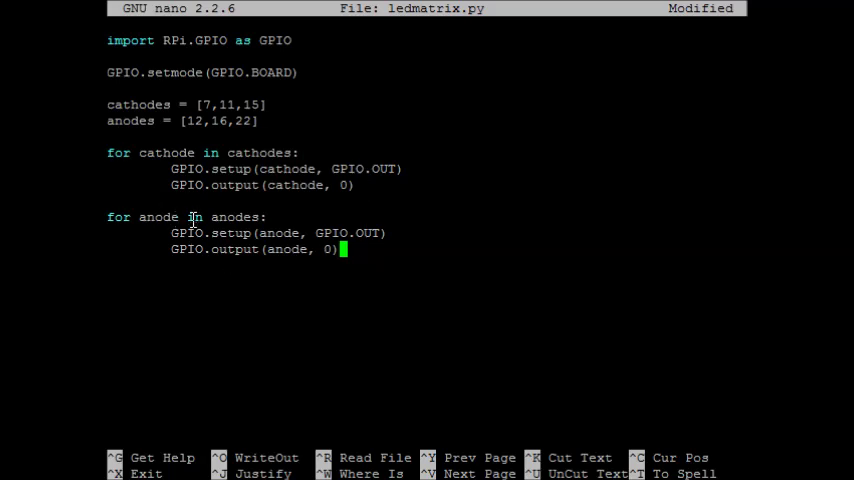
mouse_move(216, 232)
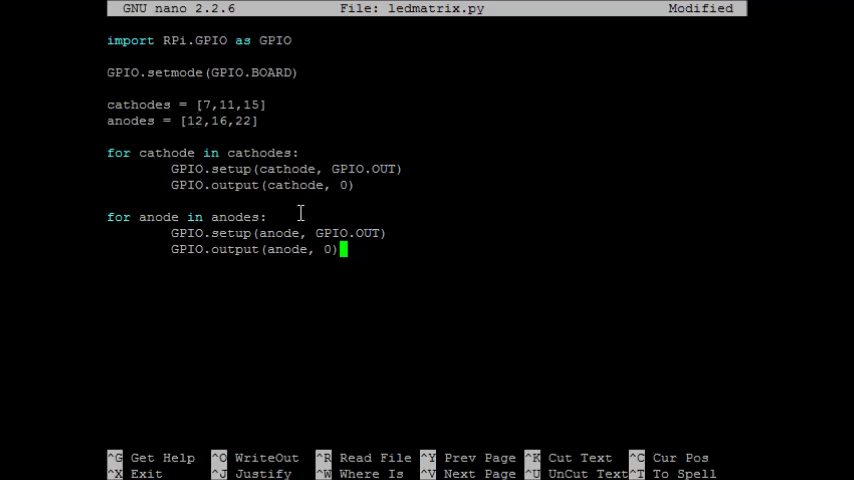
text(GPIO.output(anodes[0],1))
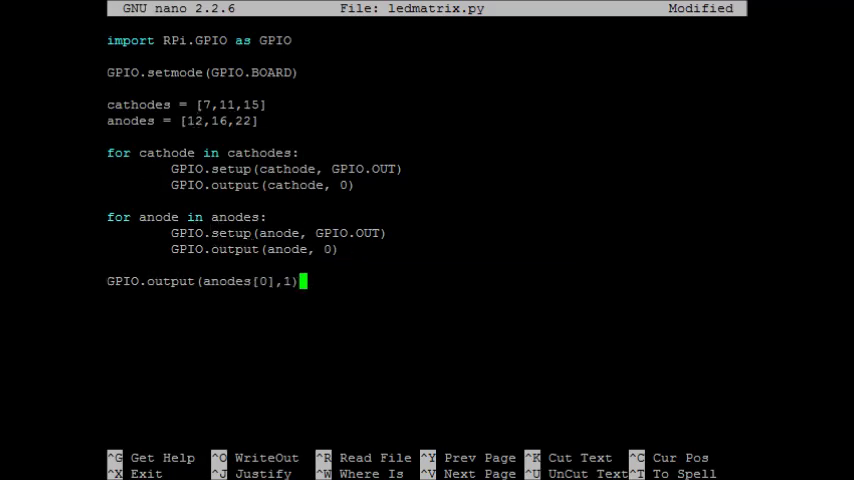
mouse_move(240, 284)
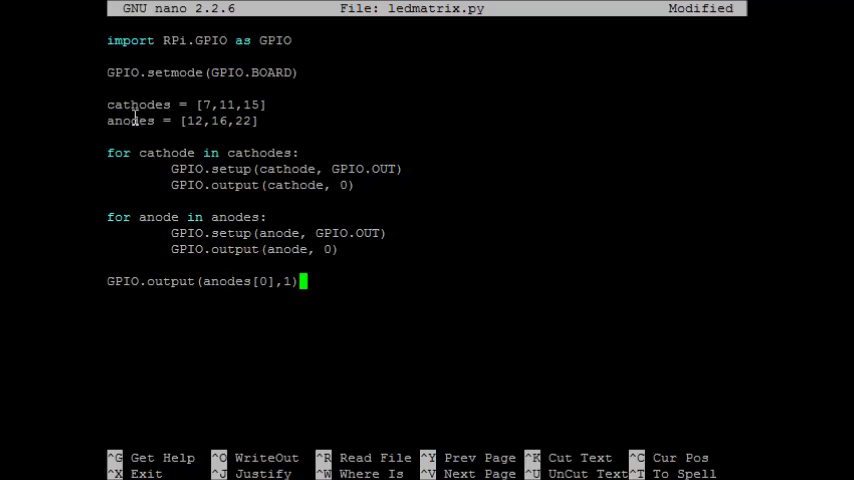
mouse_move(264, 216)
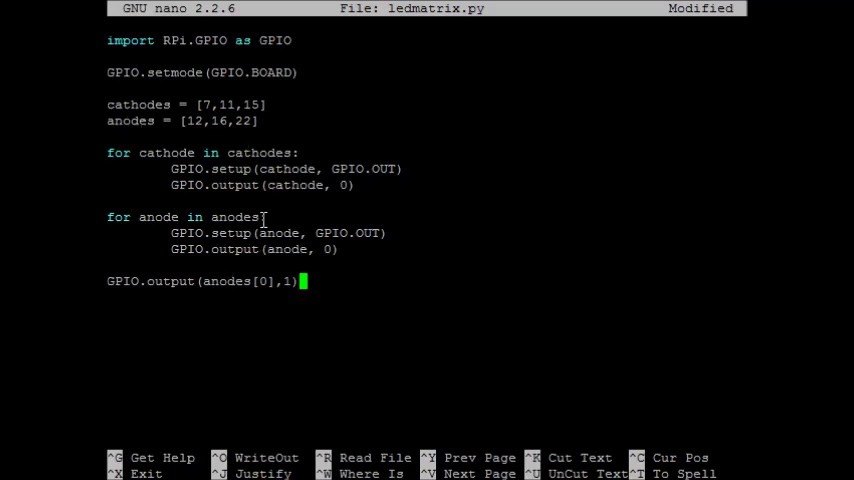
mouse_move(228, 190)
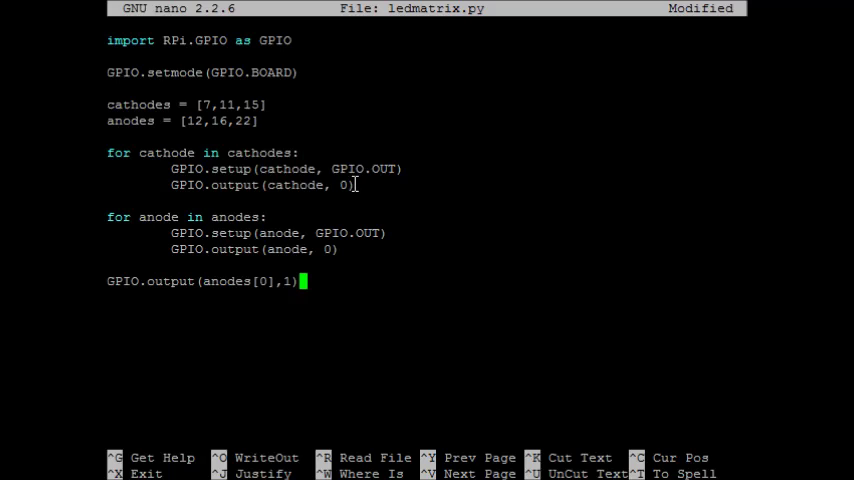
mouse_move(356, 184)
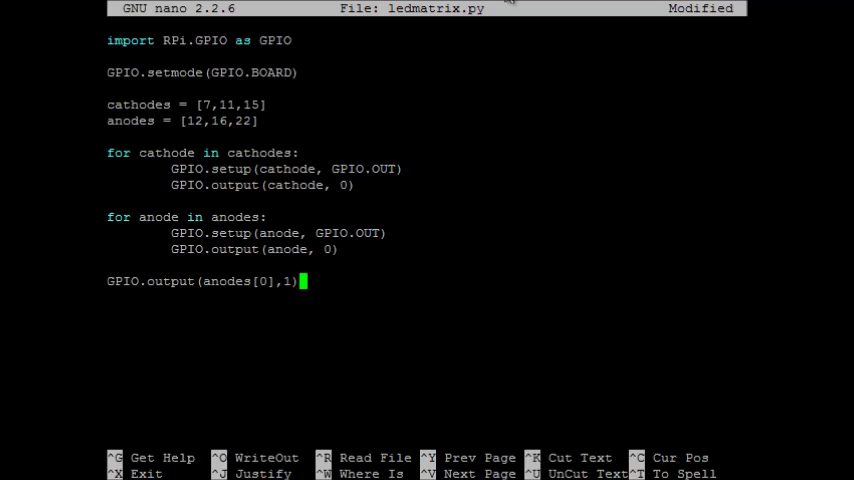
mouse_move(228, 104)
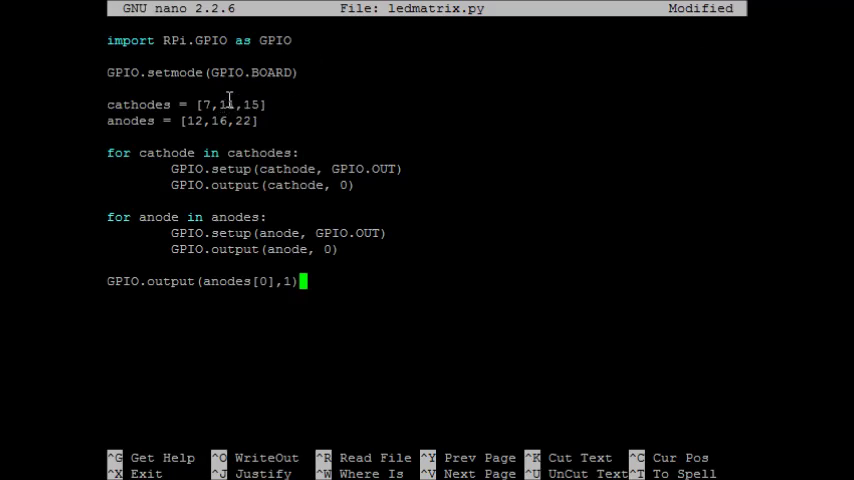
Step: Drive cathodes[1] high and end the script with GPIO.cleanup()
text(GPIO.output(cathodes[1],1))
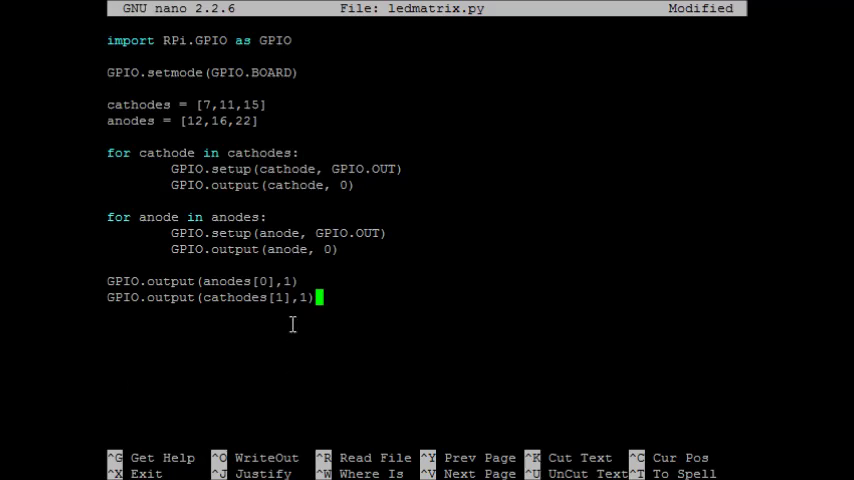
mouse_move(292, 292)
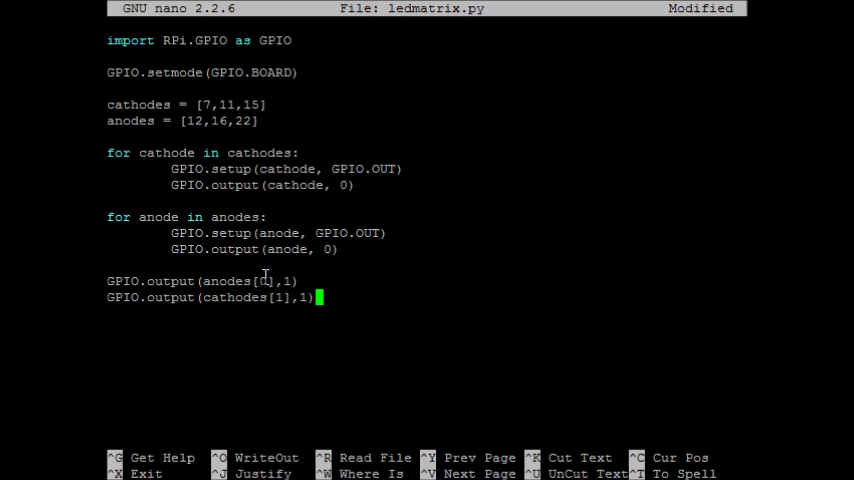
text(GPIO.cleanup())
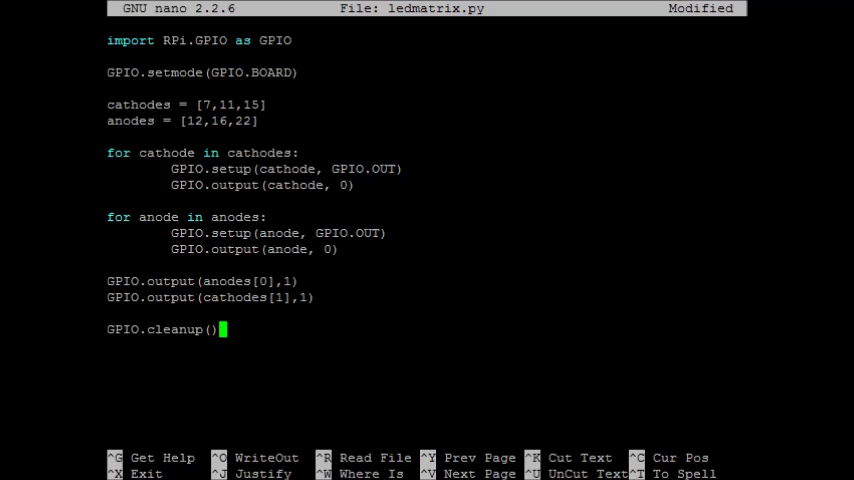
Step: Add import time under the RPi.GPIO import
text(import time)
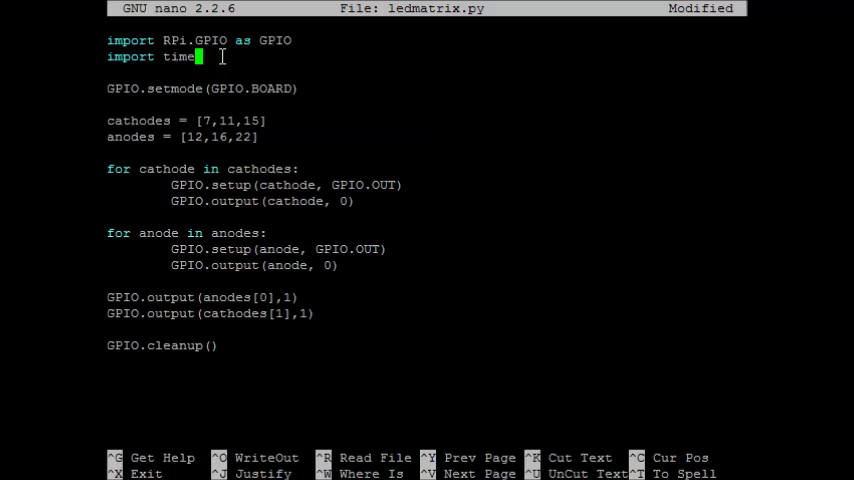
mouse_move(170, 56)
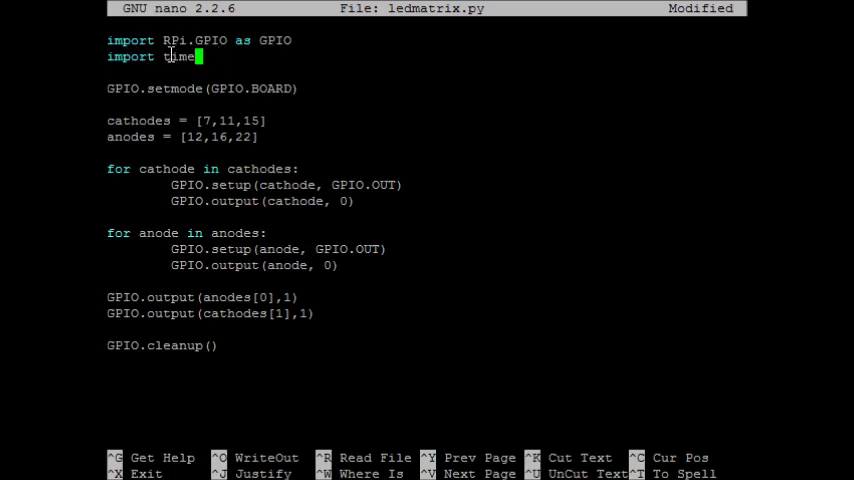